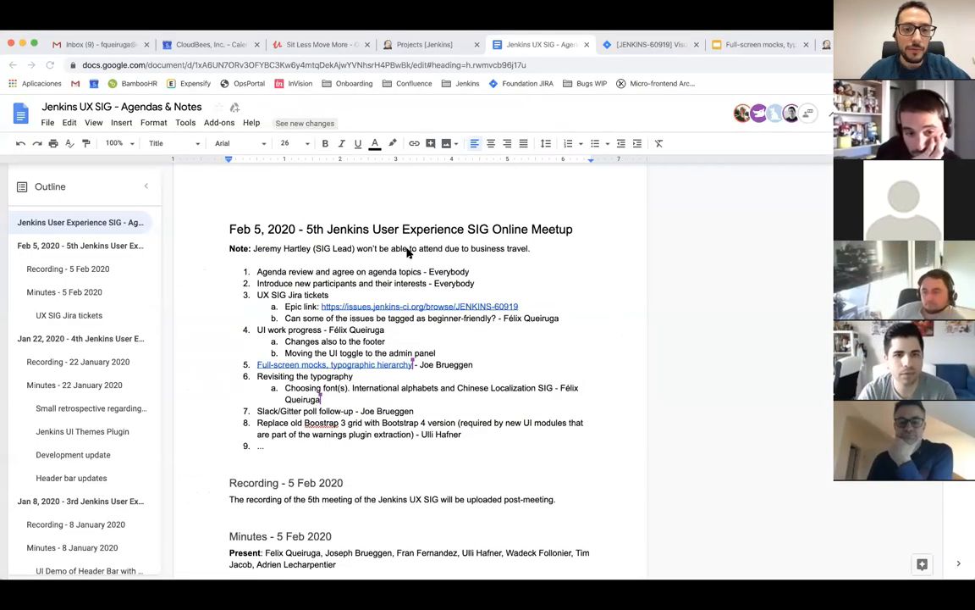
mouse_move(272, 295)
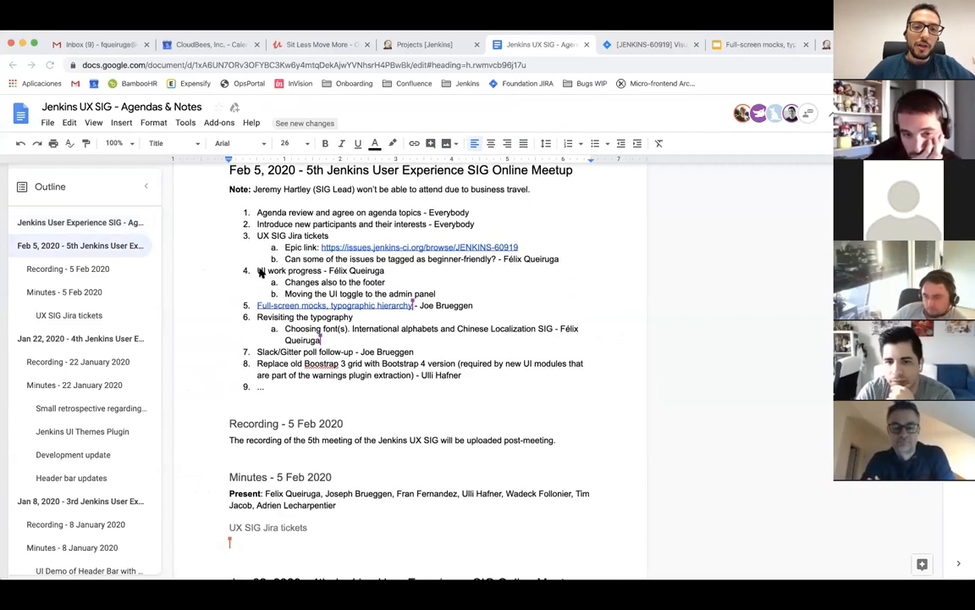
Step: Scroll the JENKINS-60919 epic down to its Issues in Epic list of six child issues
scroll("down", 3)
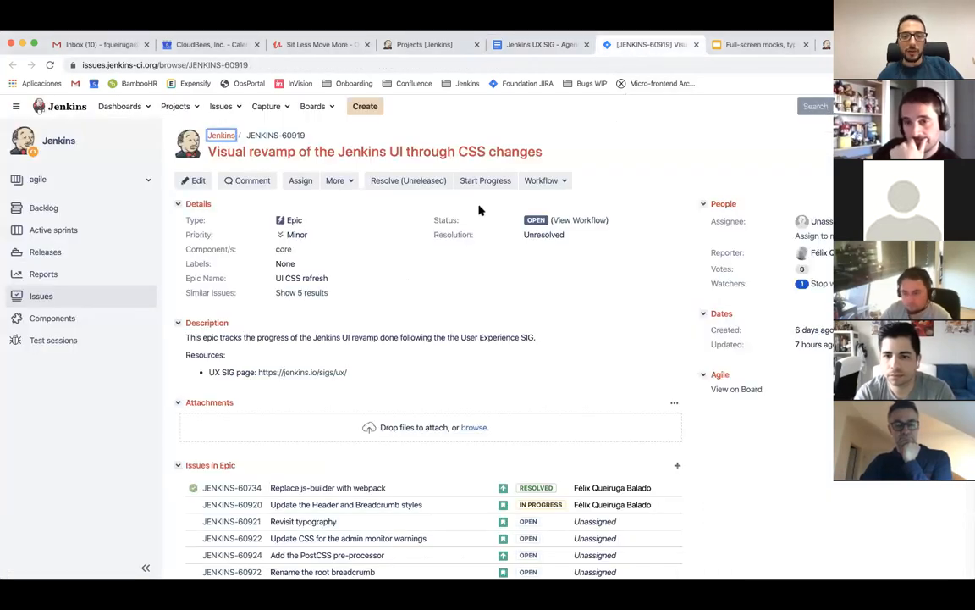
scroll("down", 3)
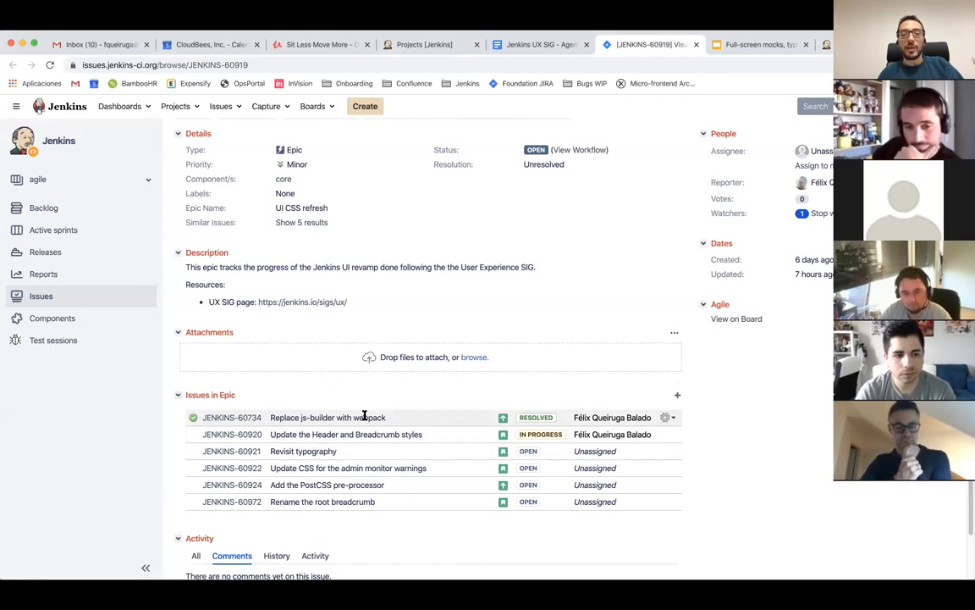
mouse_move(408, 424)
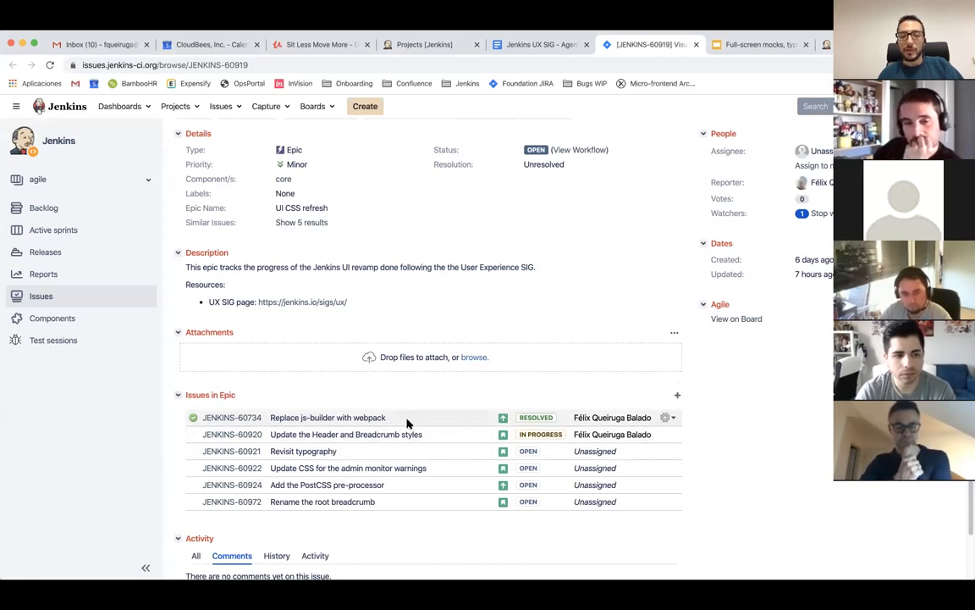
mouse_move(305, 433)
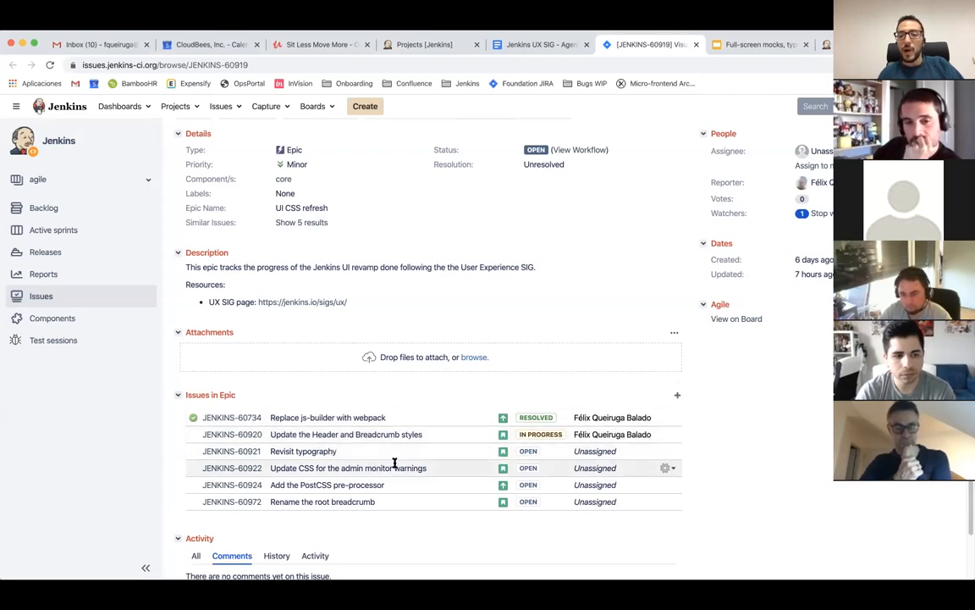
mouse_move(274, 484)
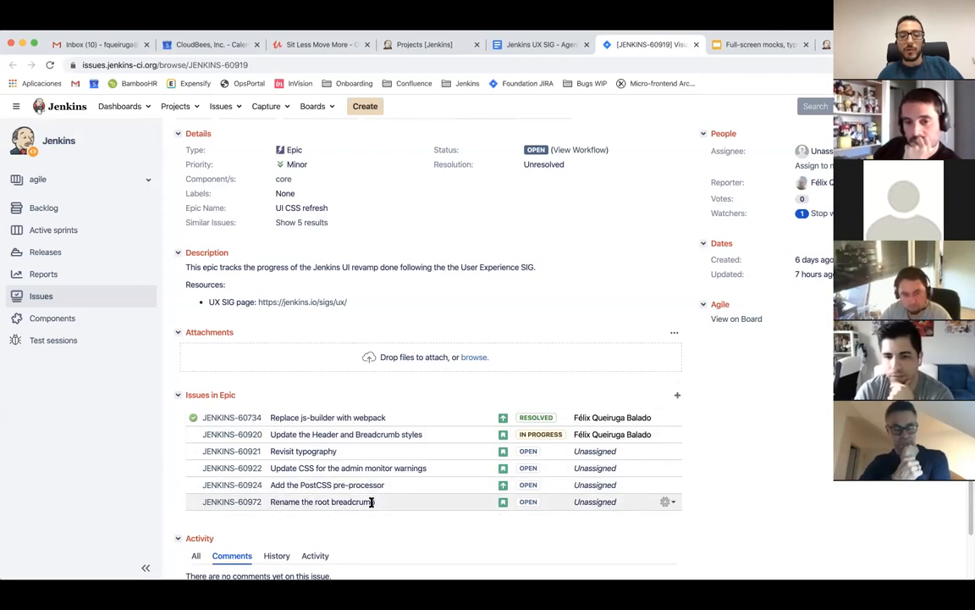
mouse_move(336, 502)
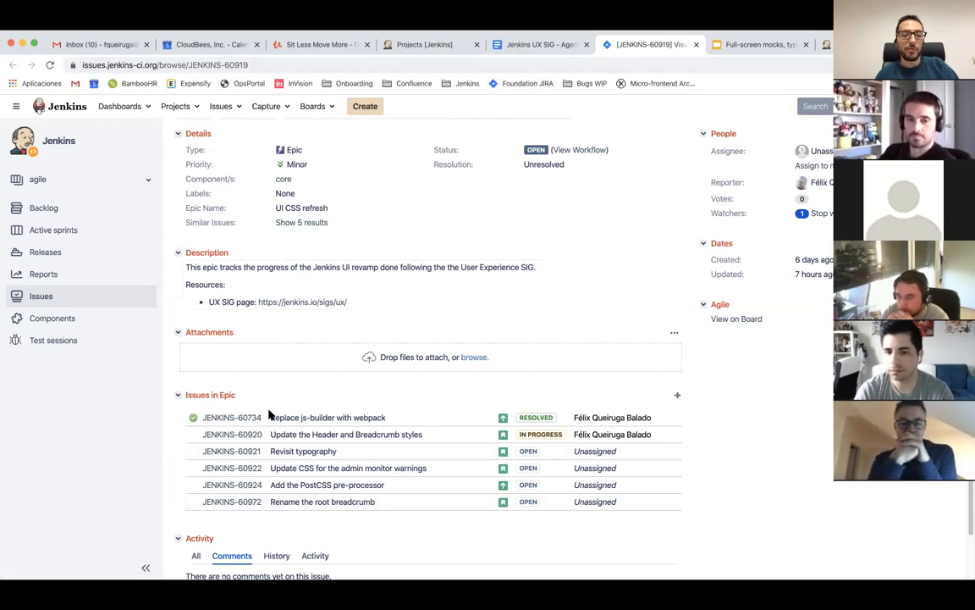
mouse_move(287, 467)
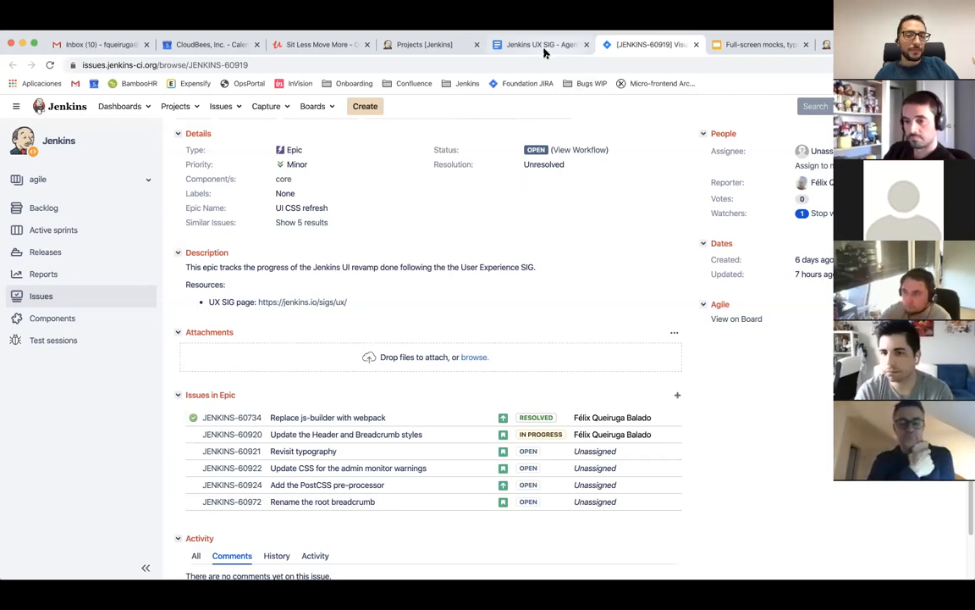
mouse_move(542, 47)
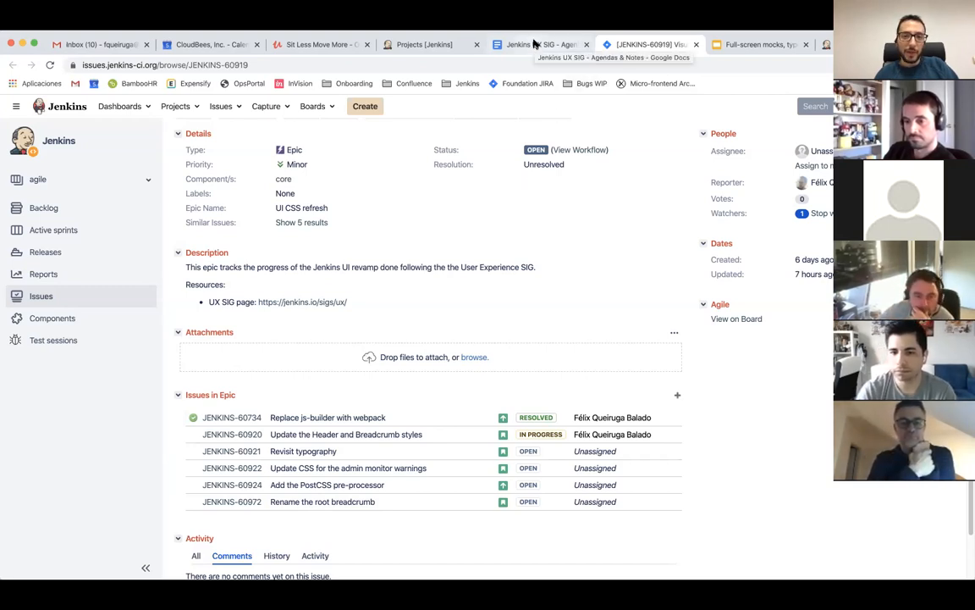
Step: Note 'FQ status on breadcrumb and header work.' under UI work progress, then switch to the ci.jenkins.io tab
left_click(542, 44)
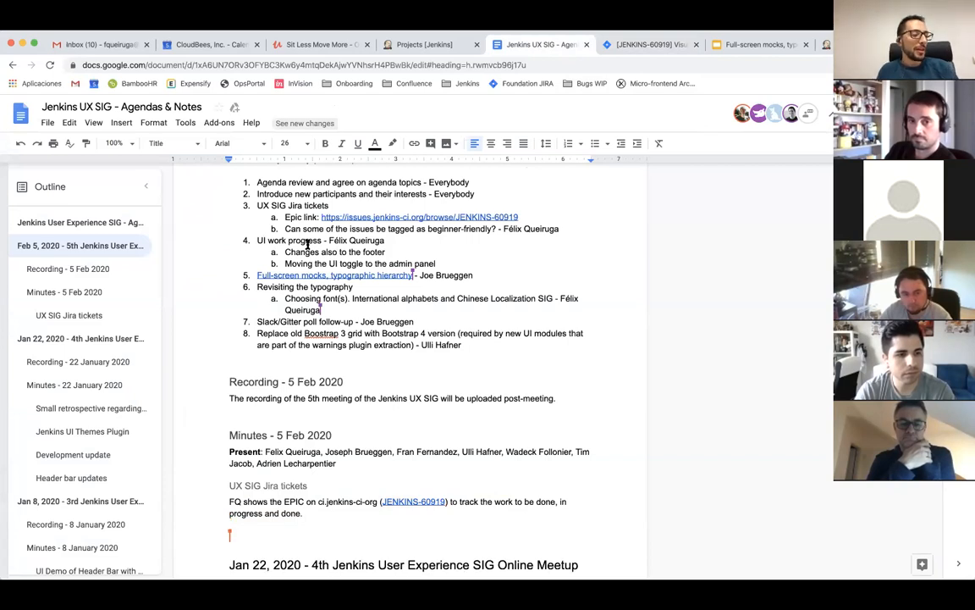
type("UI work pro")
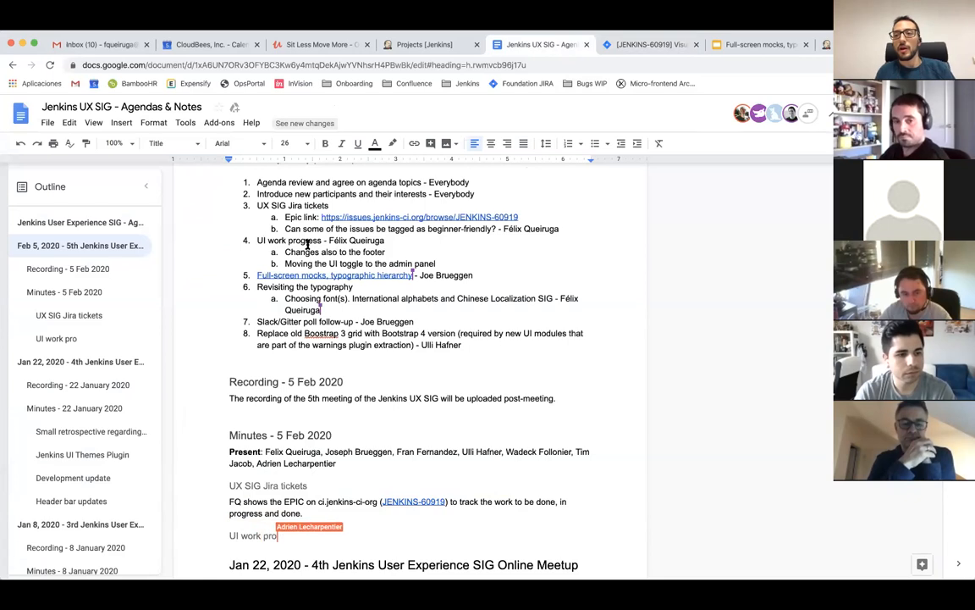
type("gres")
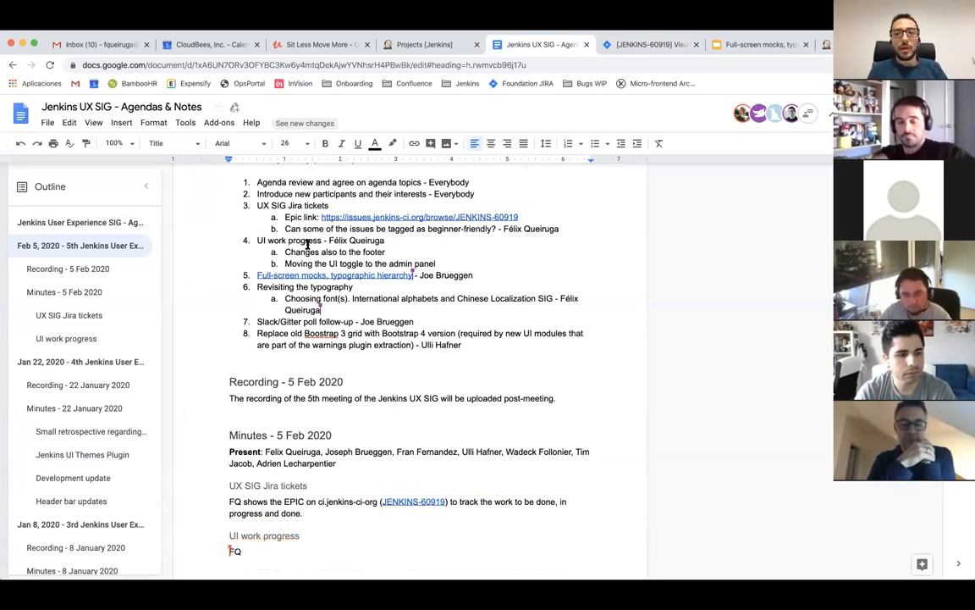
type("si")
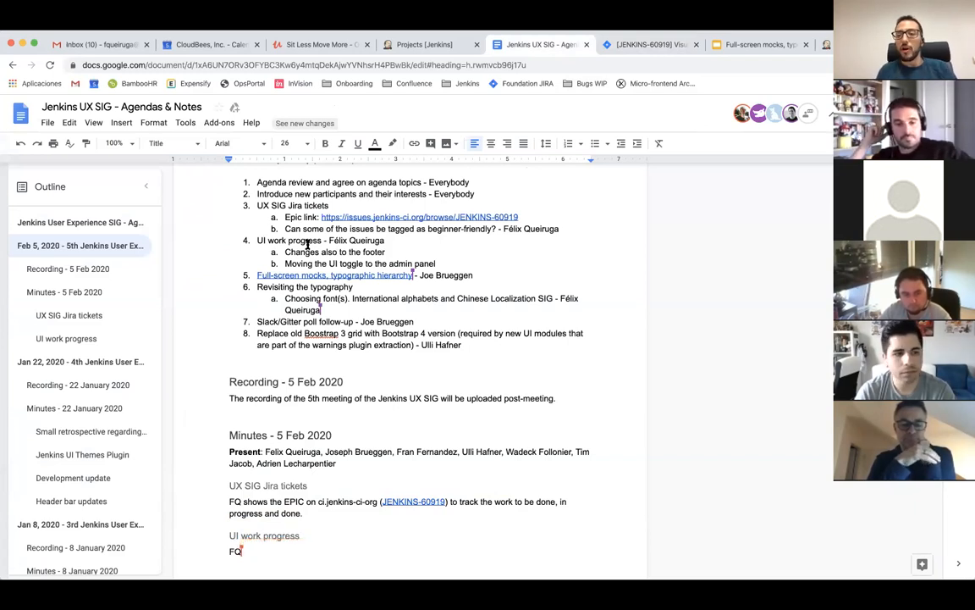
type("status on")
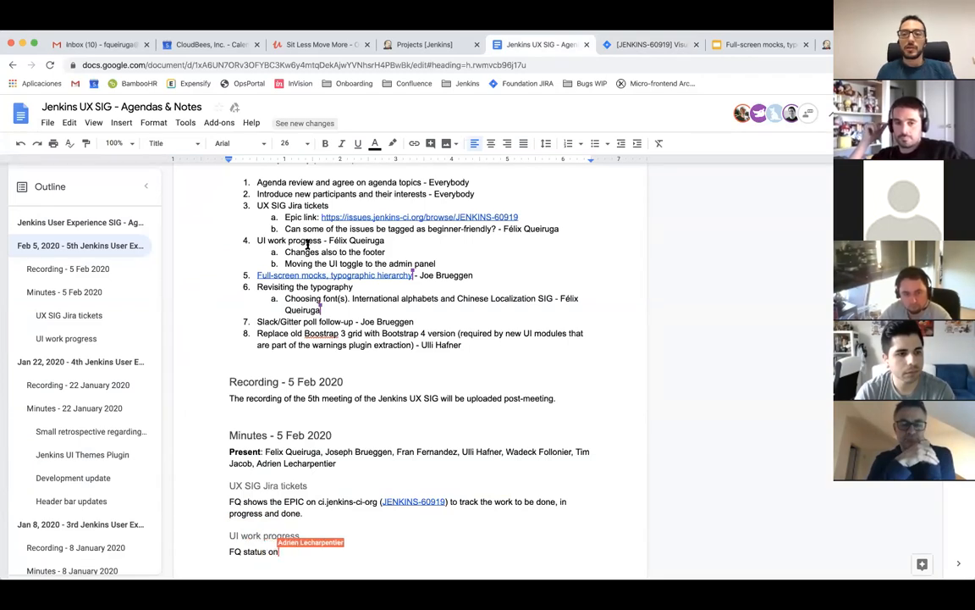
type("brea")
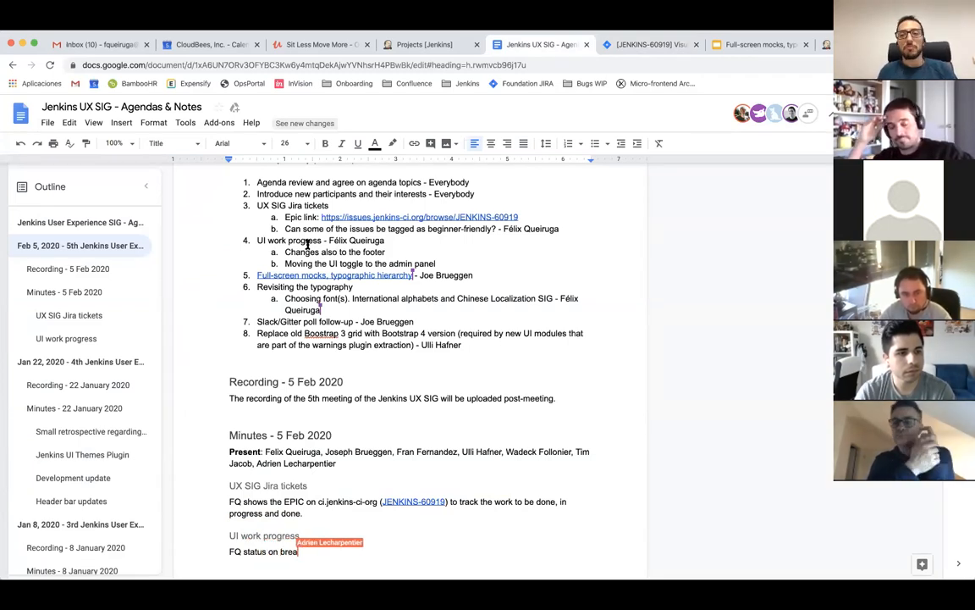
type("breadcrumb")
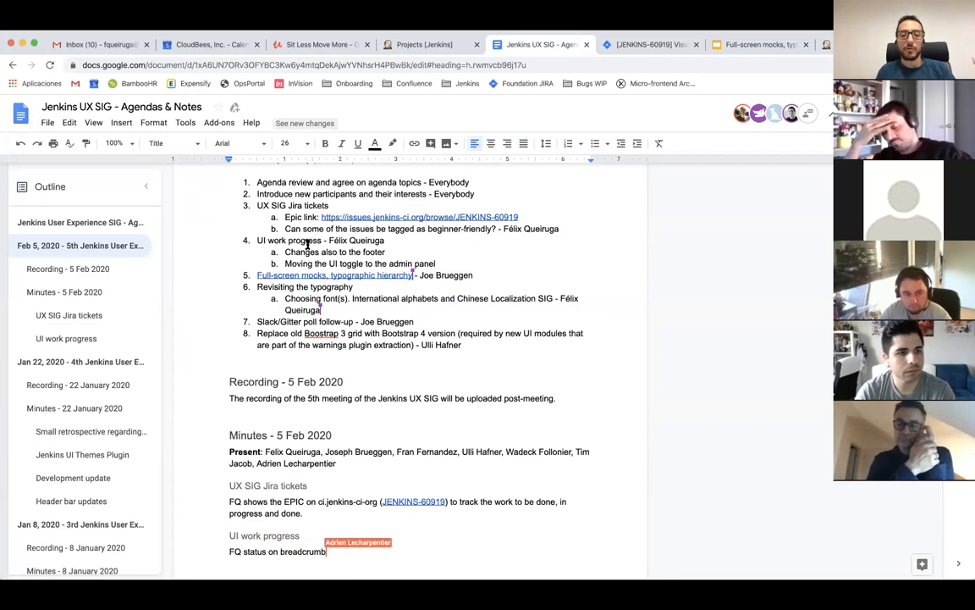
type("and header work.")
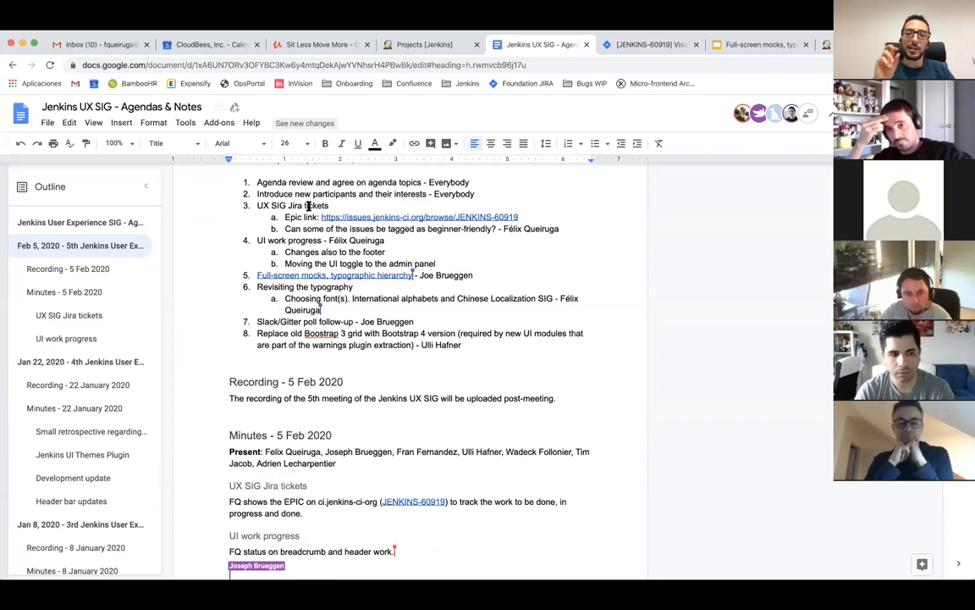
left_click(420, 44)
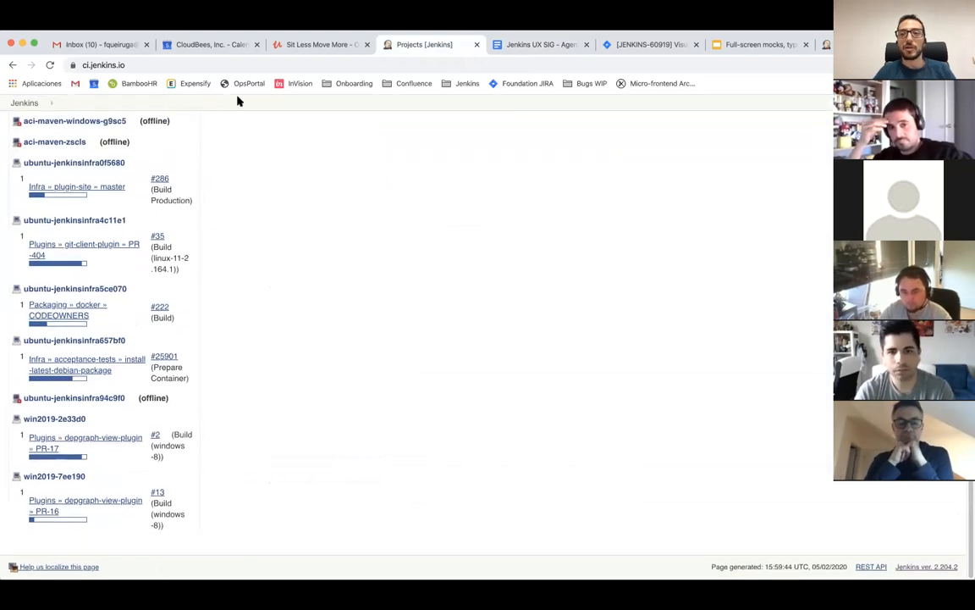
mouse_move(403, 142)
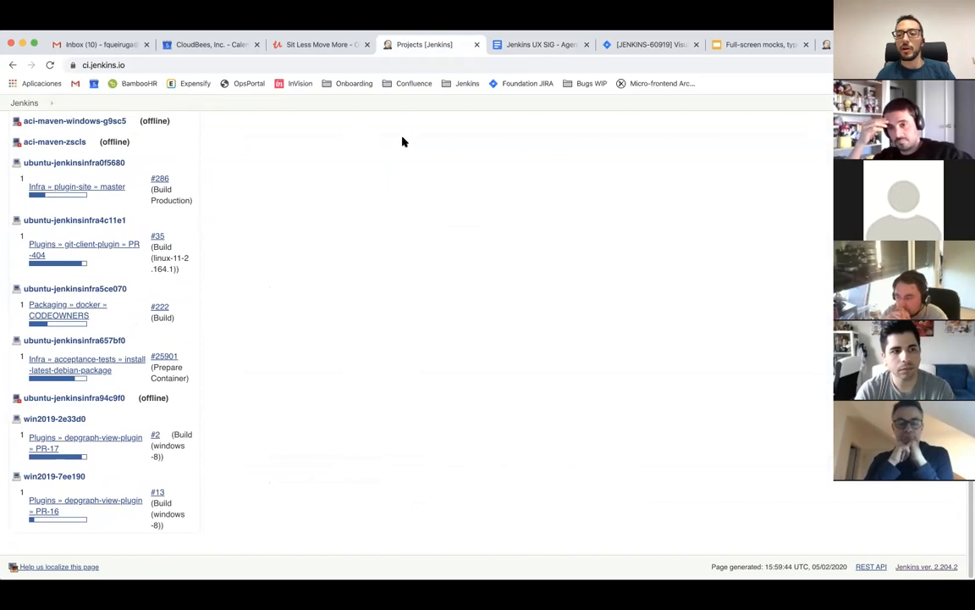
mouse_move(189, 477)
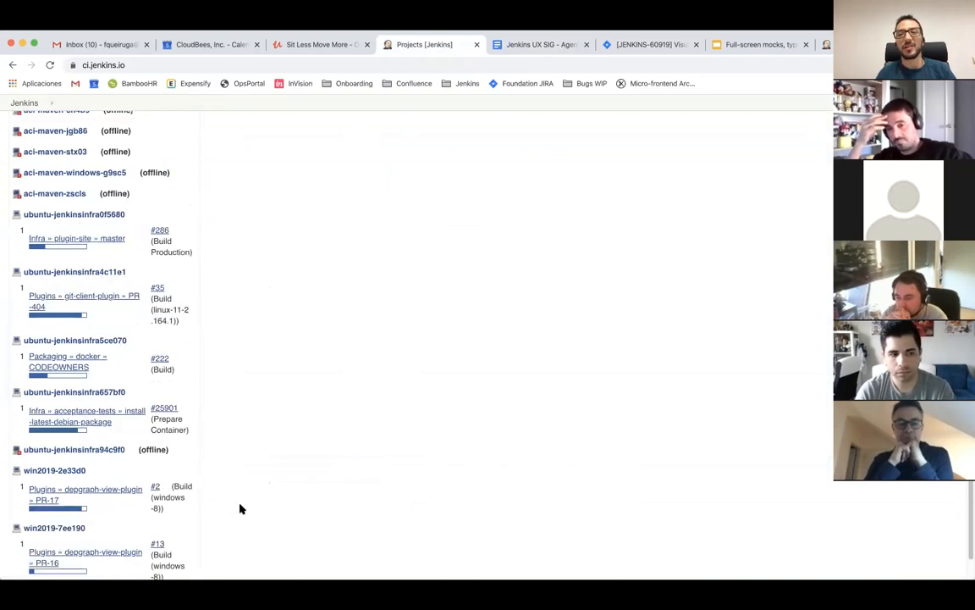
Step: Scroll the ci.jenkins.io Build Executor Status list, then return to the Google Docs minutes
scroll("down", 3)
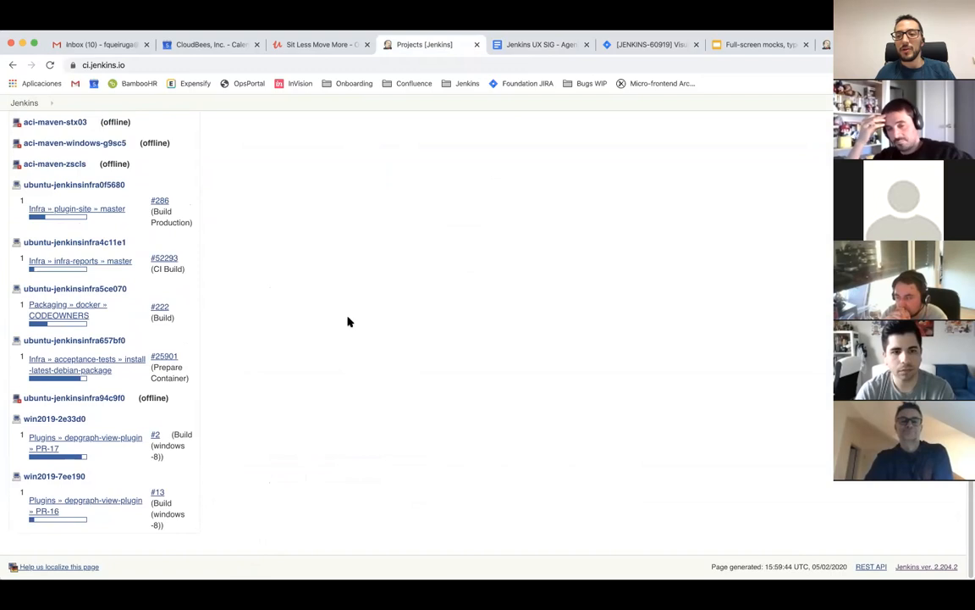
left_click(542, 44)
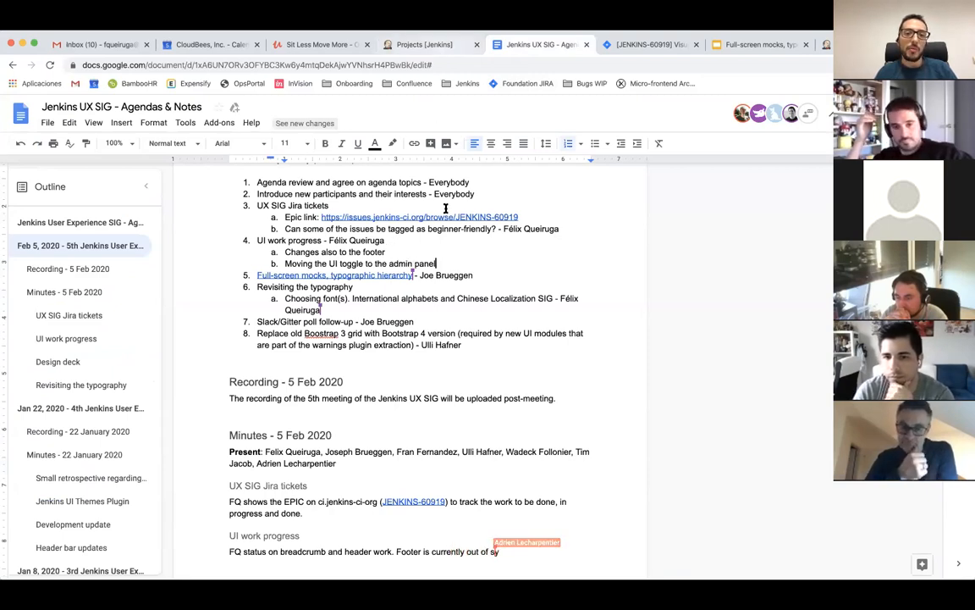
Step: Add the footer-out-of-sync and Java-parameter-toggle status lines under UI work progress
type("nc with new header UI,")
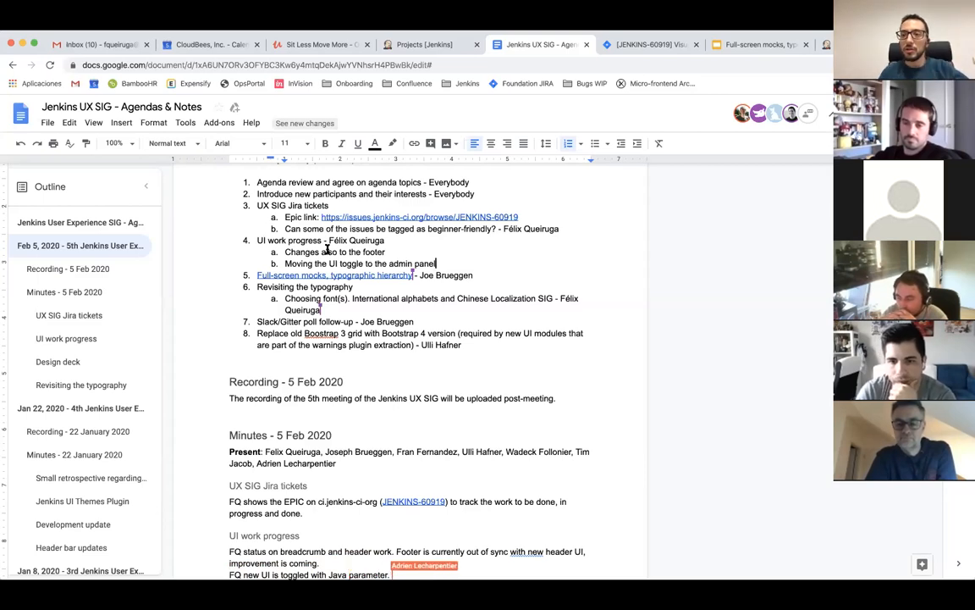
type("O")
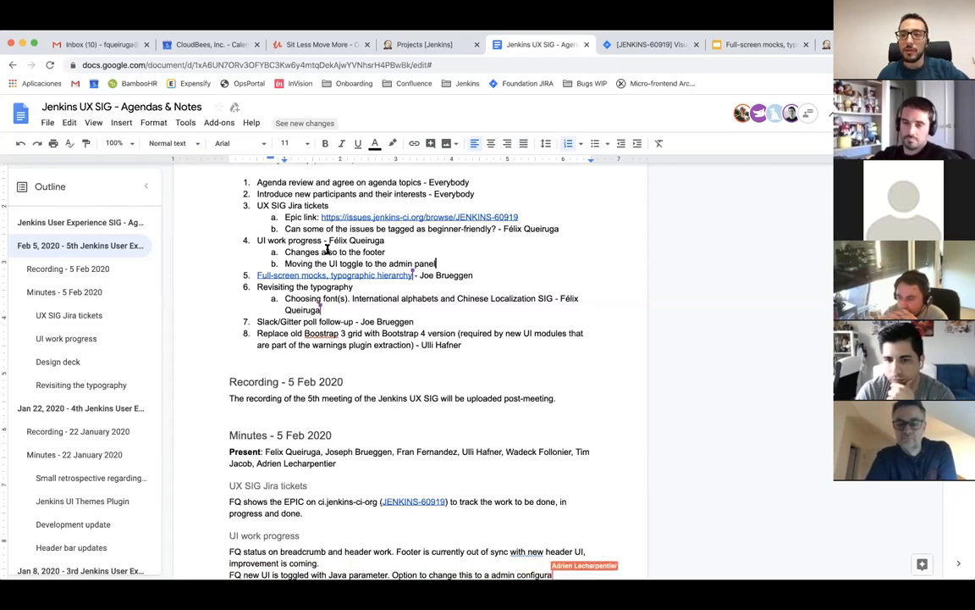
type("tion.")
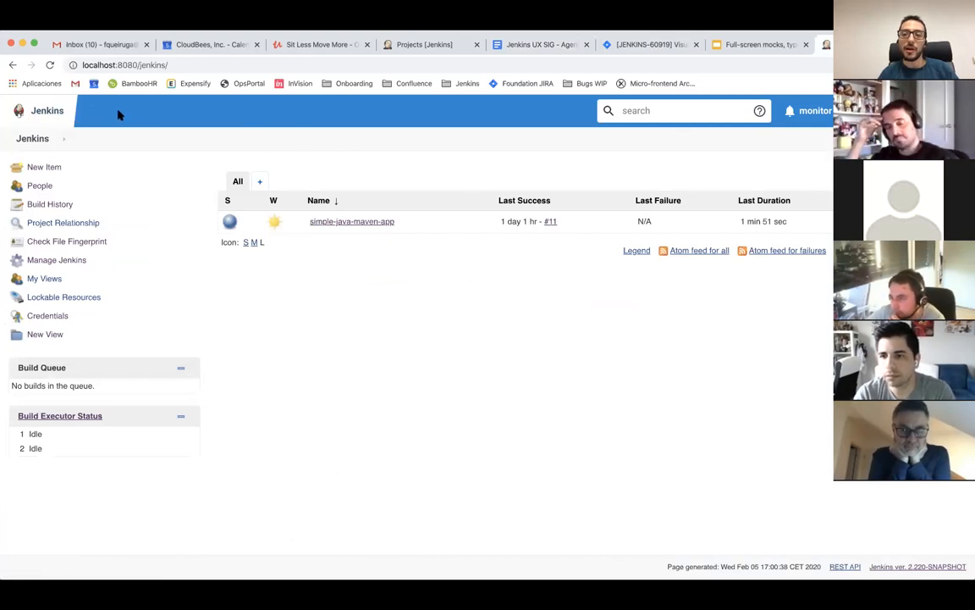
mouse_move(96, 111)
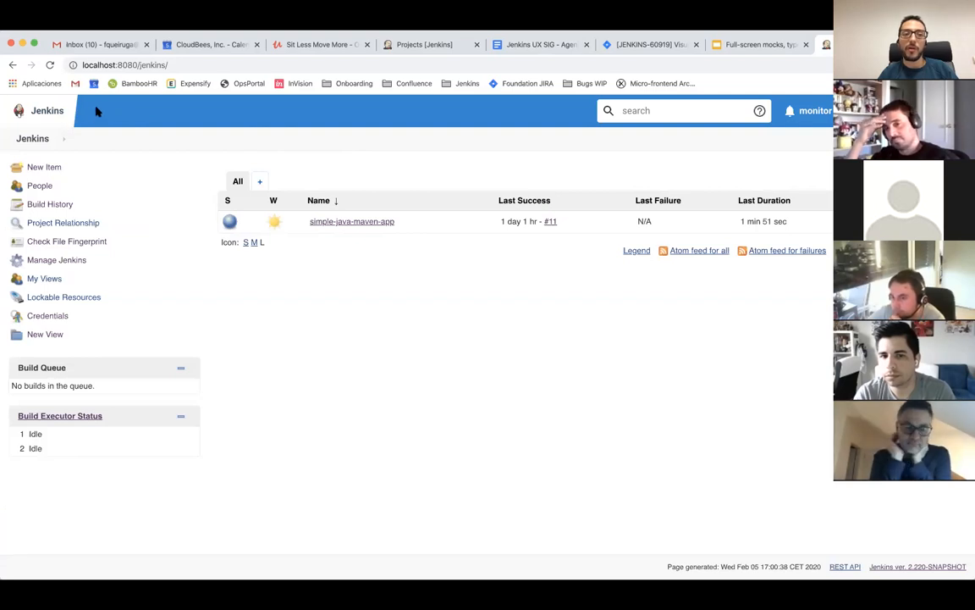
mouse_move(129, 110)
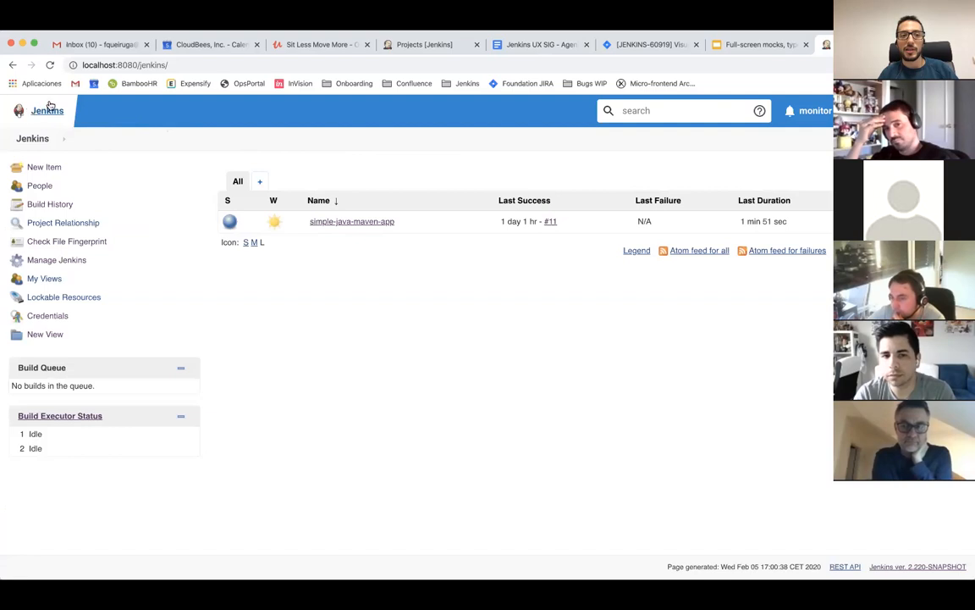
mouse_move(193, 115)
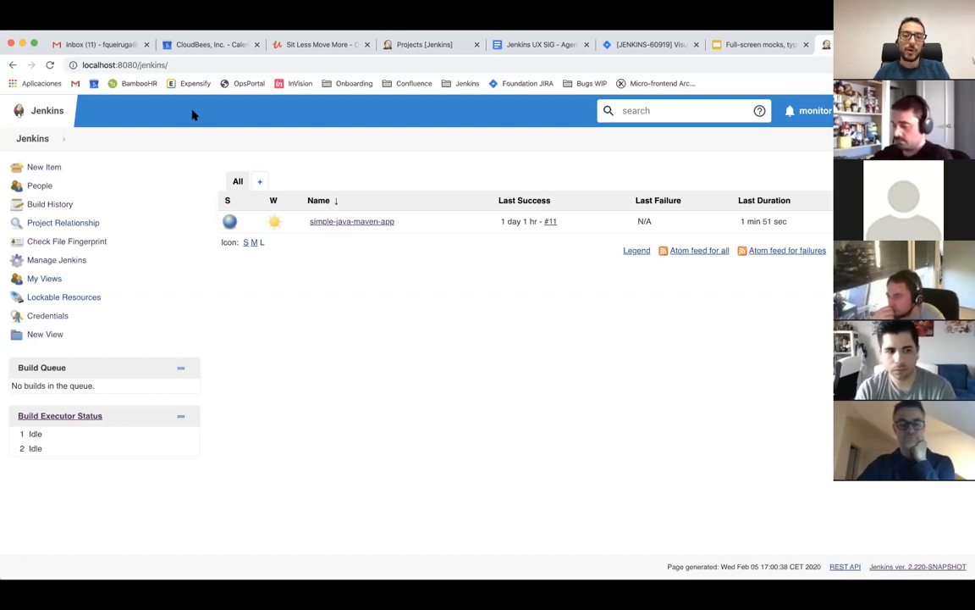
right_click(193, 115)
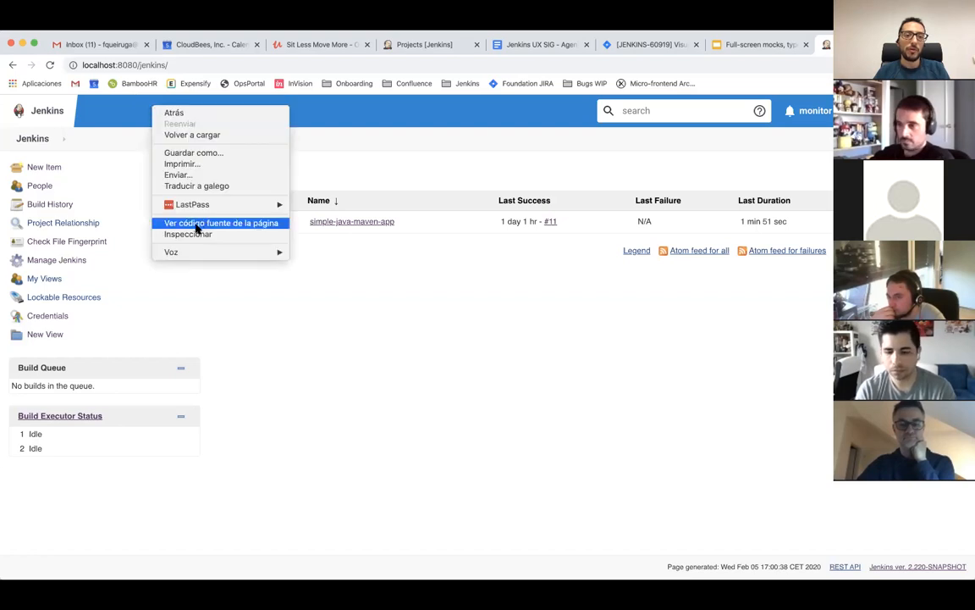
left_click(187, 234)
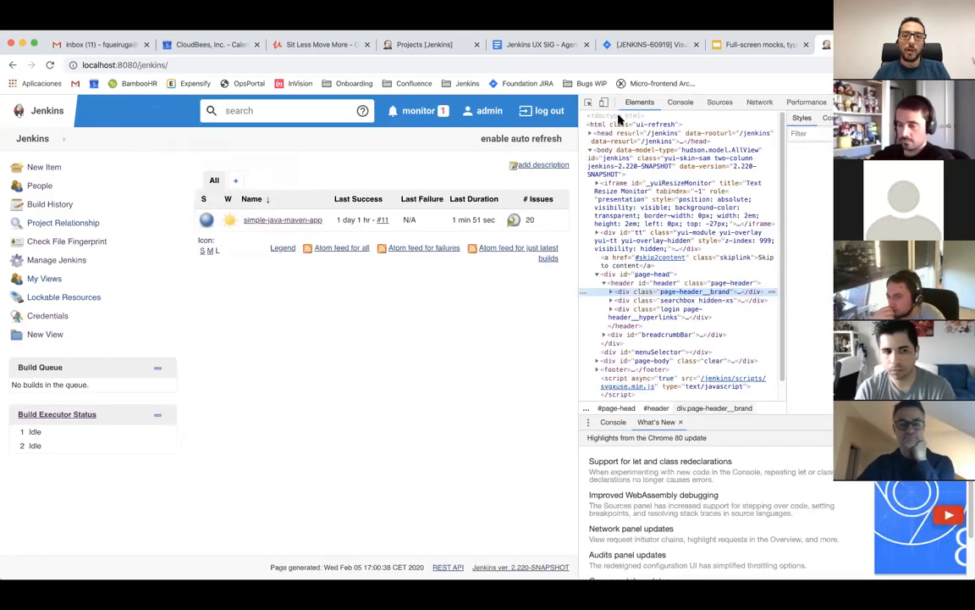
left_click(584, 125)
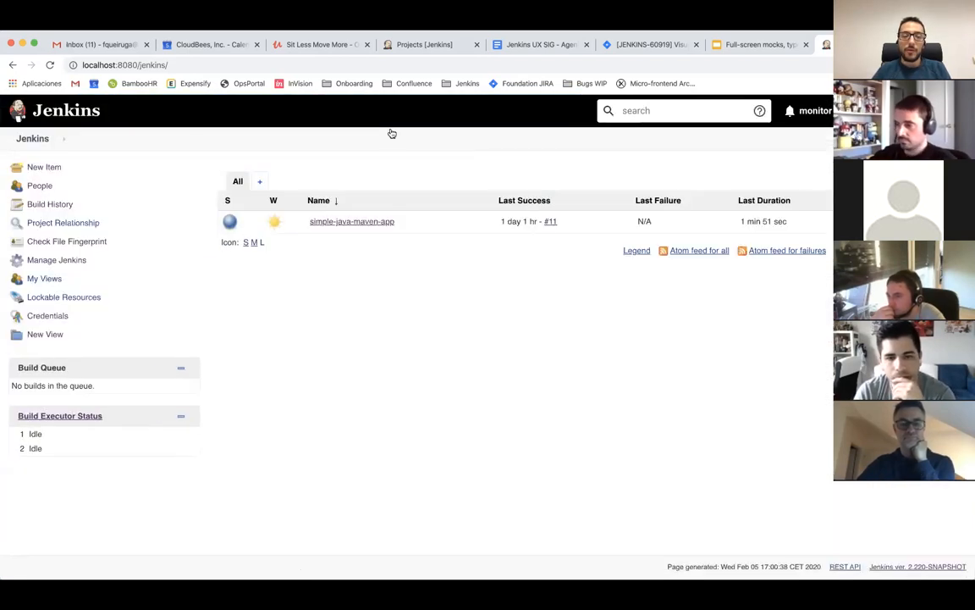
mouse_move(503, 130)
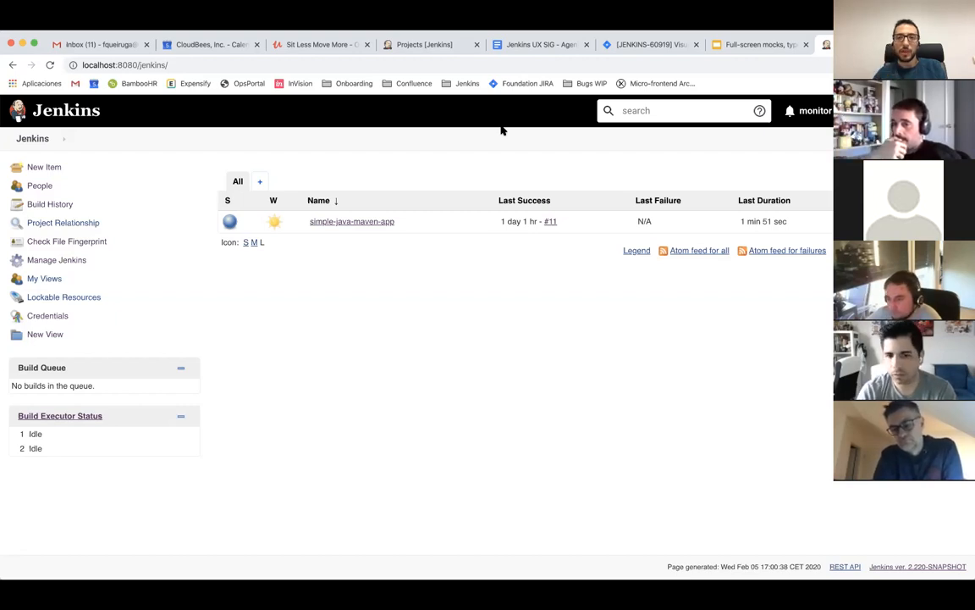
left_click(548, 44)
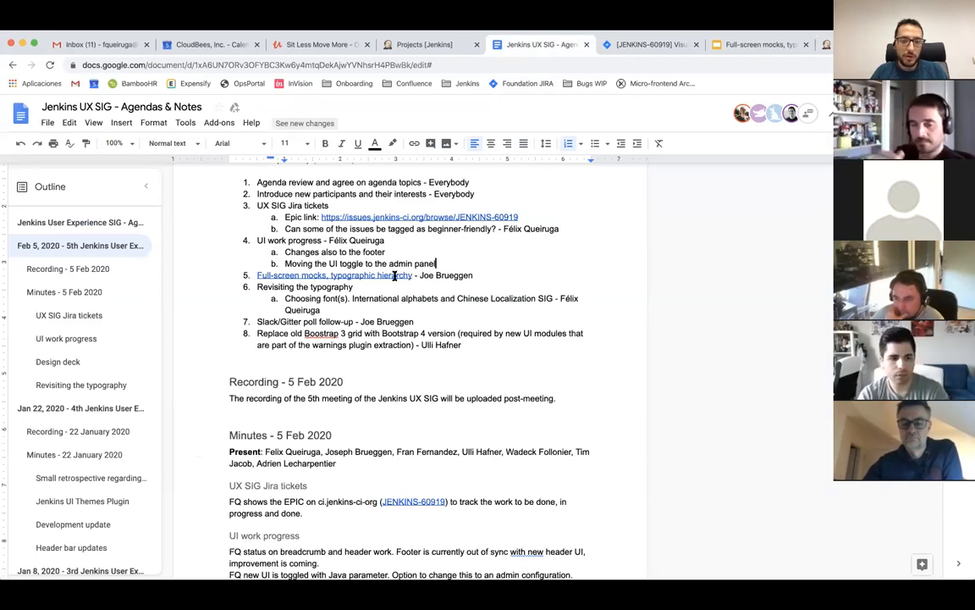
mouse_move(334, 274)
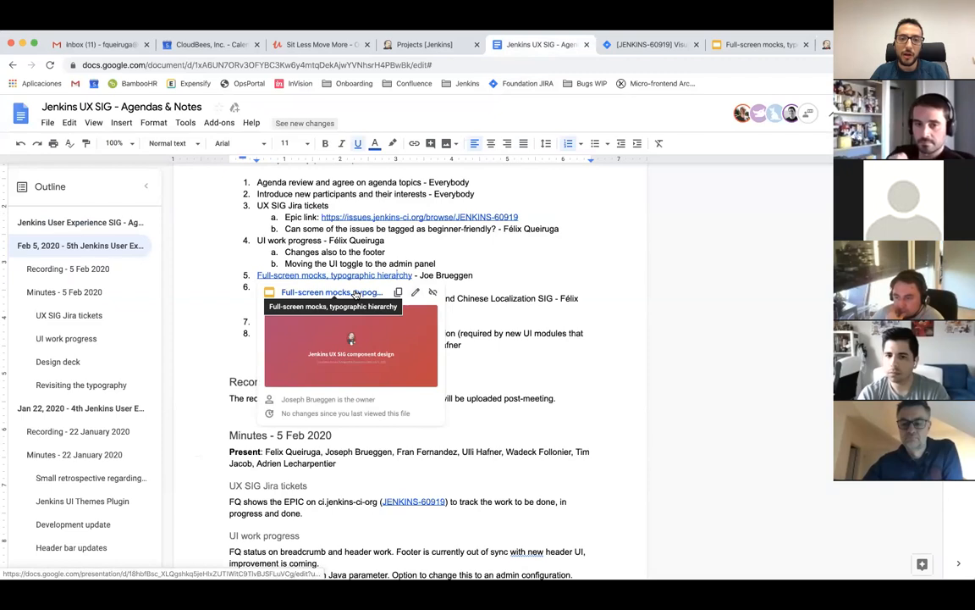
Step: Open the linked mocks deck and land on the Full-screen mocks slide via thumbnails 5, 4, 5
left_click(350, 345)
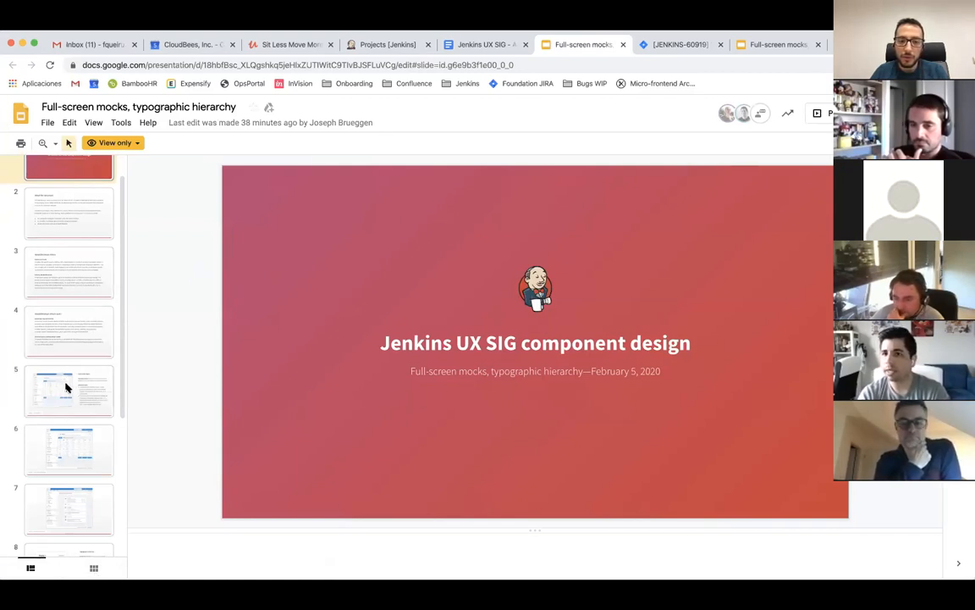
left_click(70, 390)
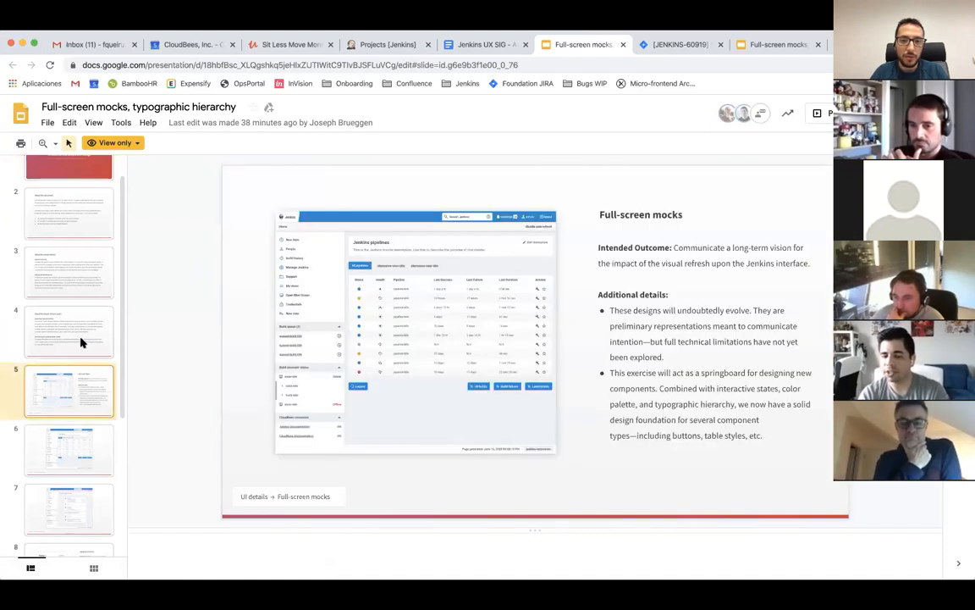
left_click(68, 330)
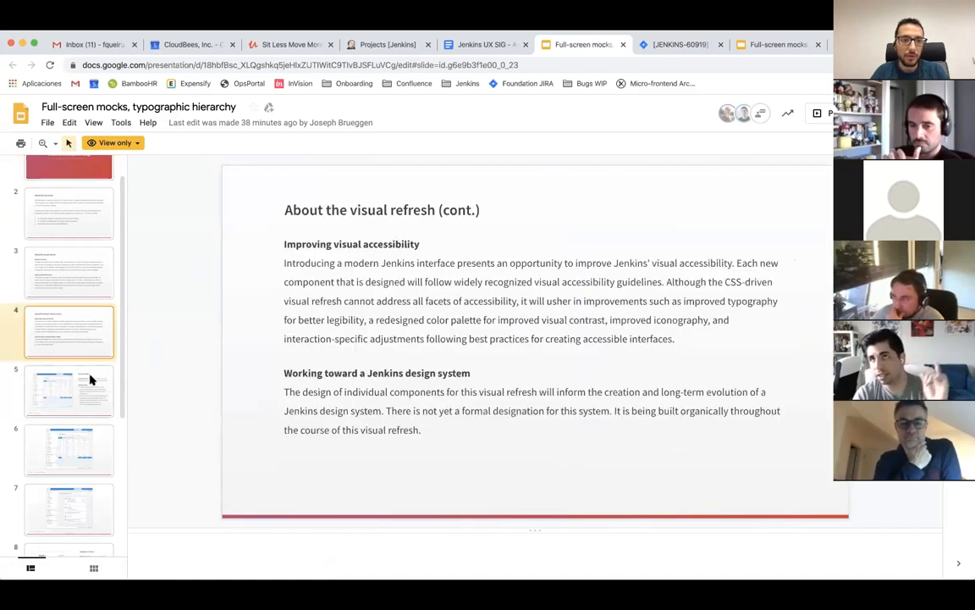
left_click(69, 393)
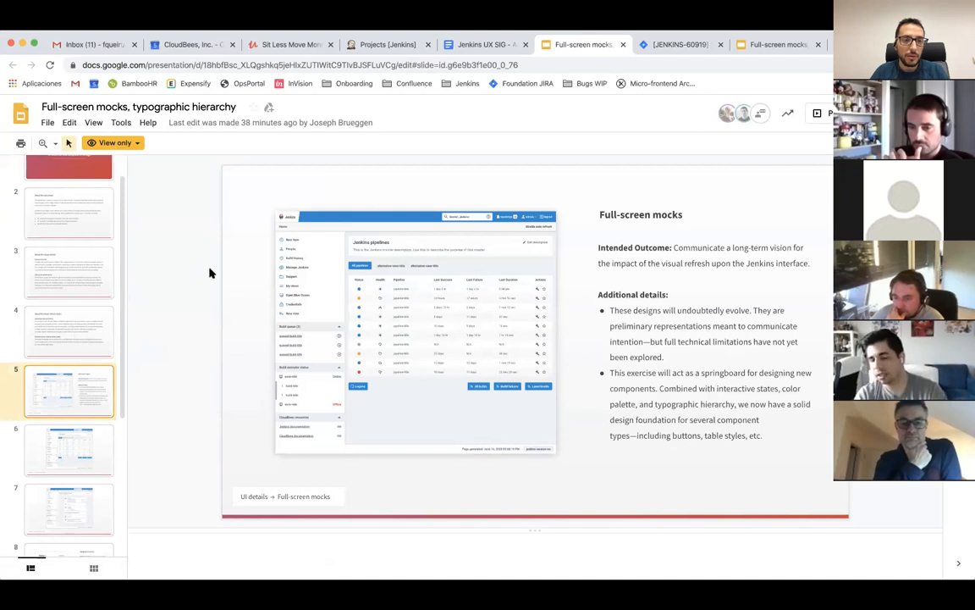
mouse_move(641, 178)
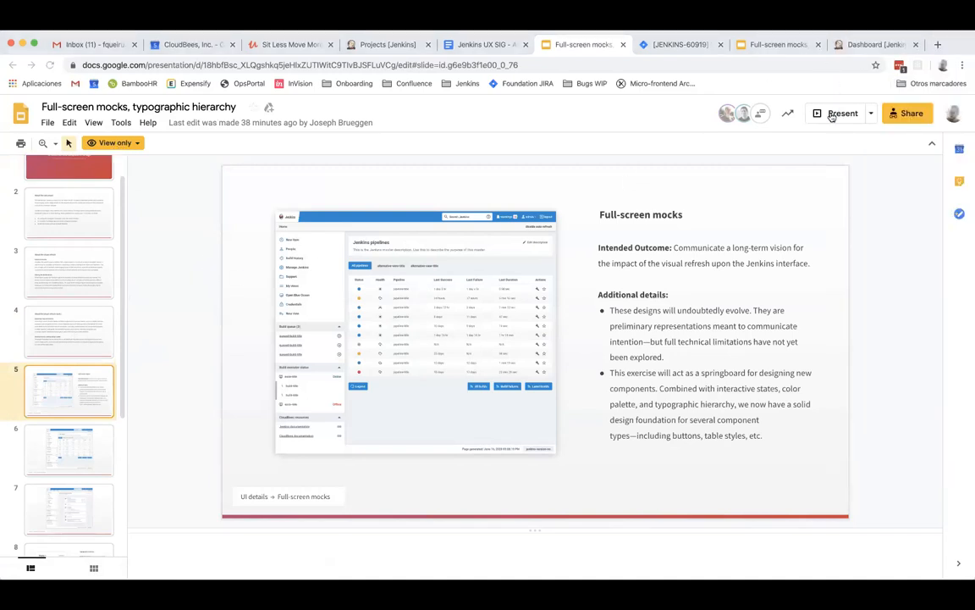
Step: Present from slide 5 and advance to the 'Build' view full-screen mock slide
left_click(839, 112)
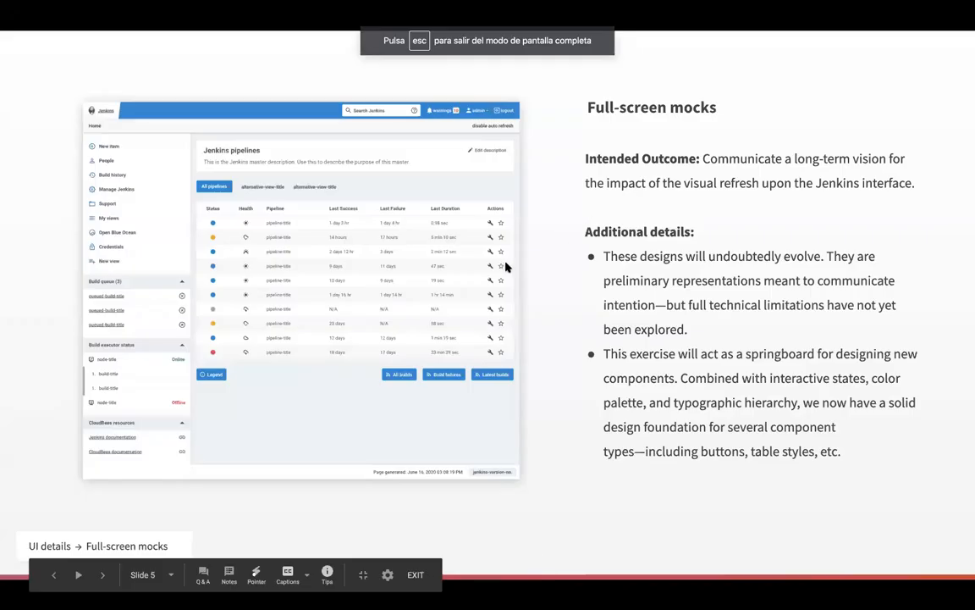
mouse_move(488, 267)
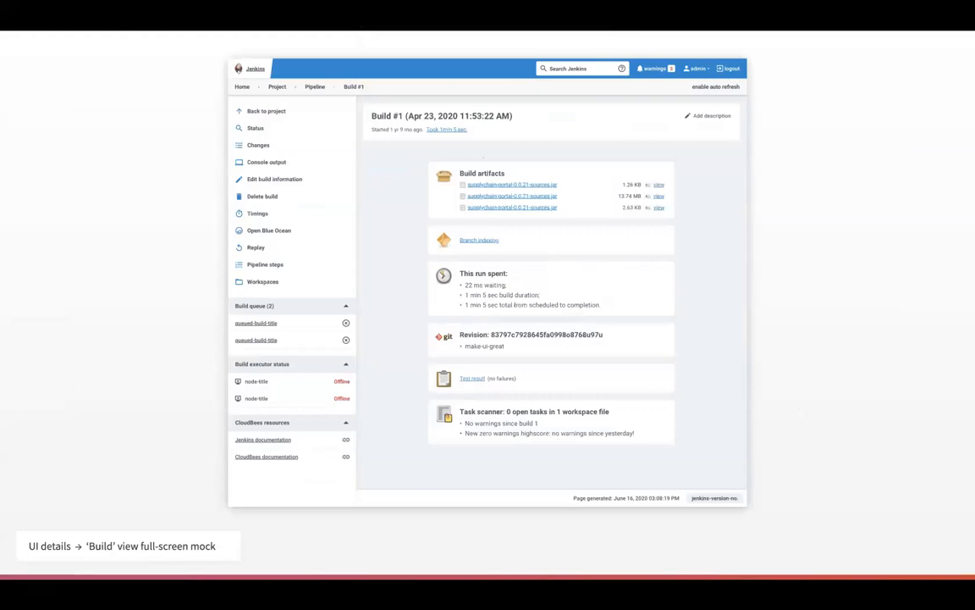
mouse_move(505, 291)
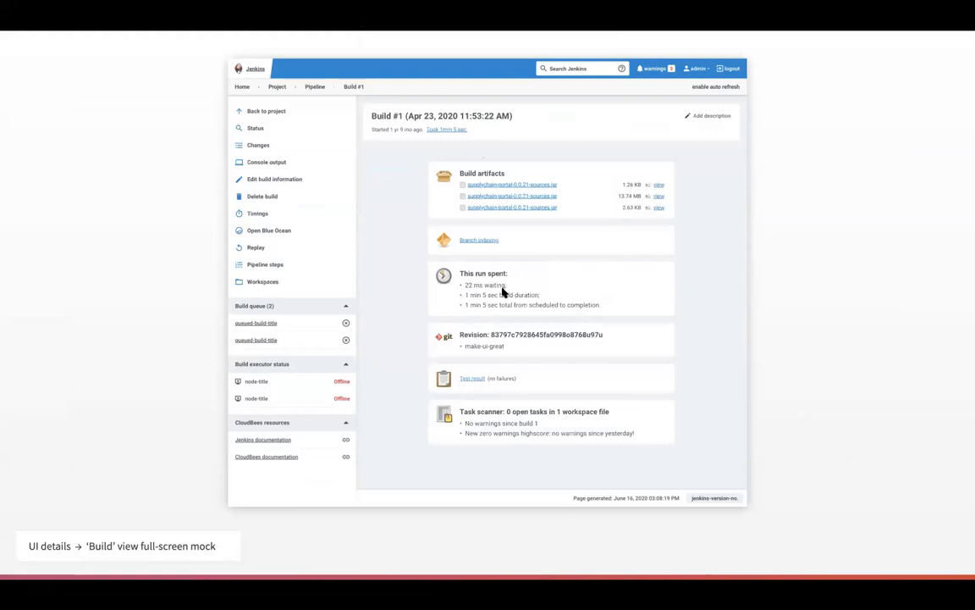
mouse_move(491, 302)
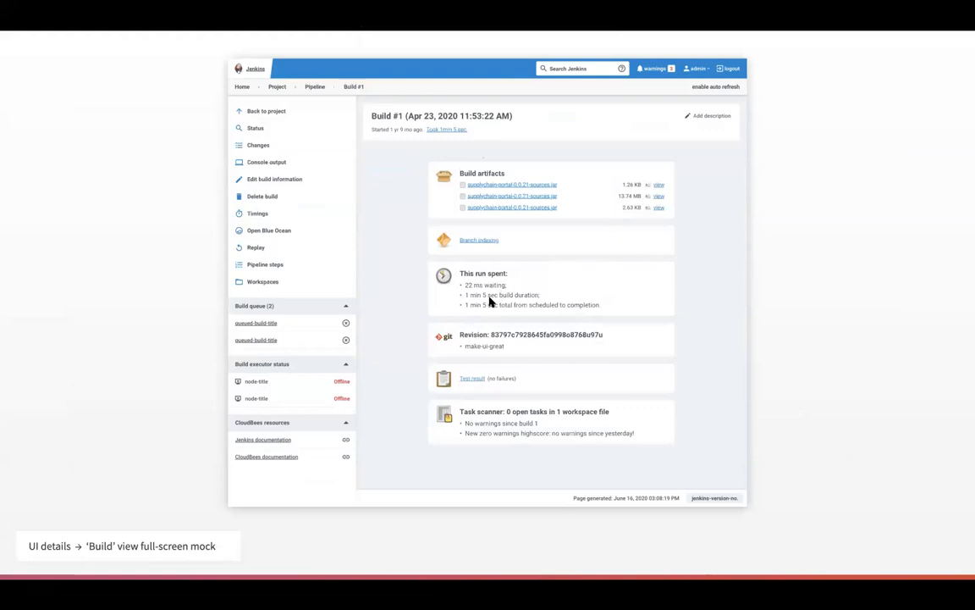
left_click(238, 87)
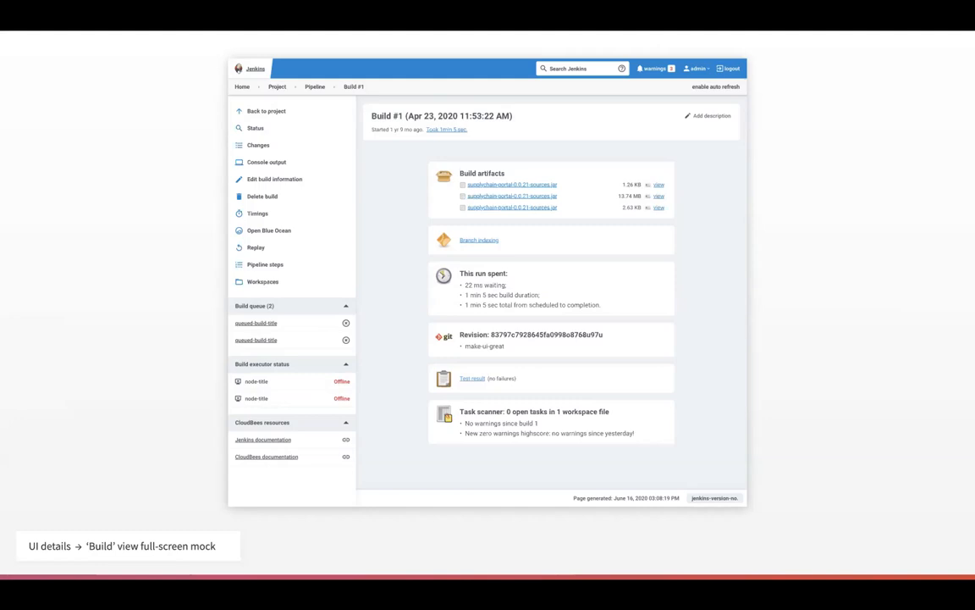
left_click(240, 87)
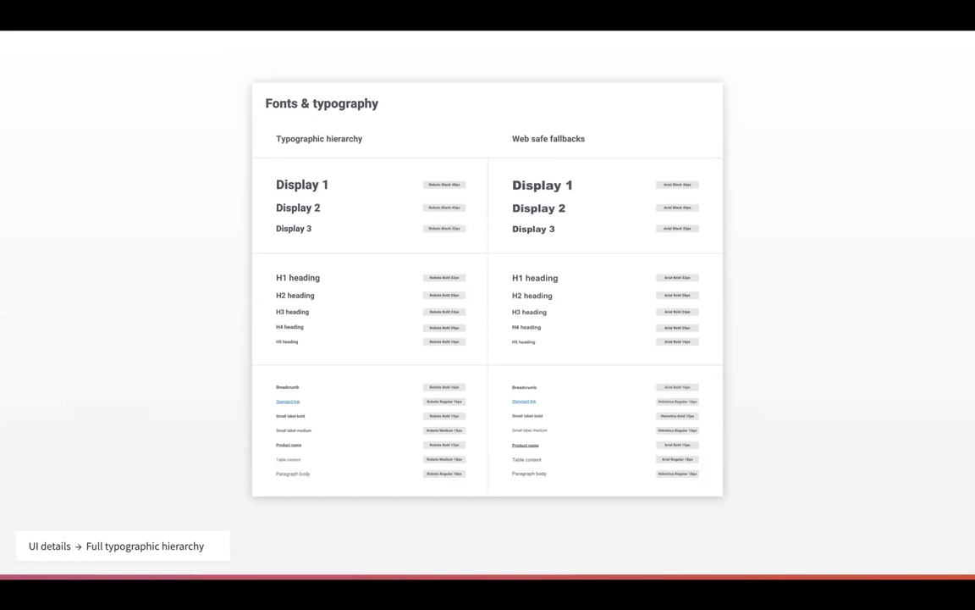
mouse_move(323, 344)
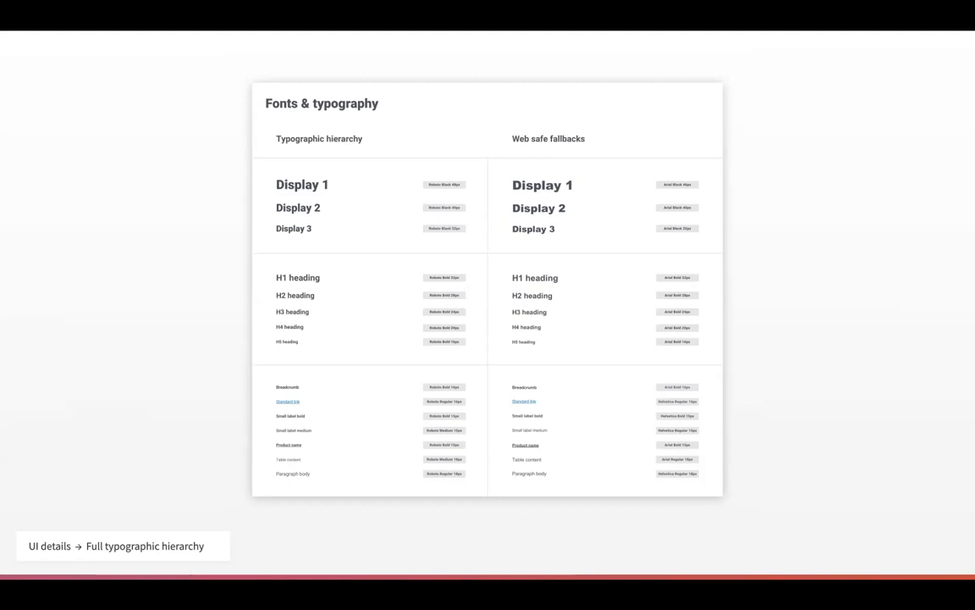
mouse_move(338, 363)
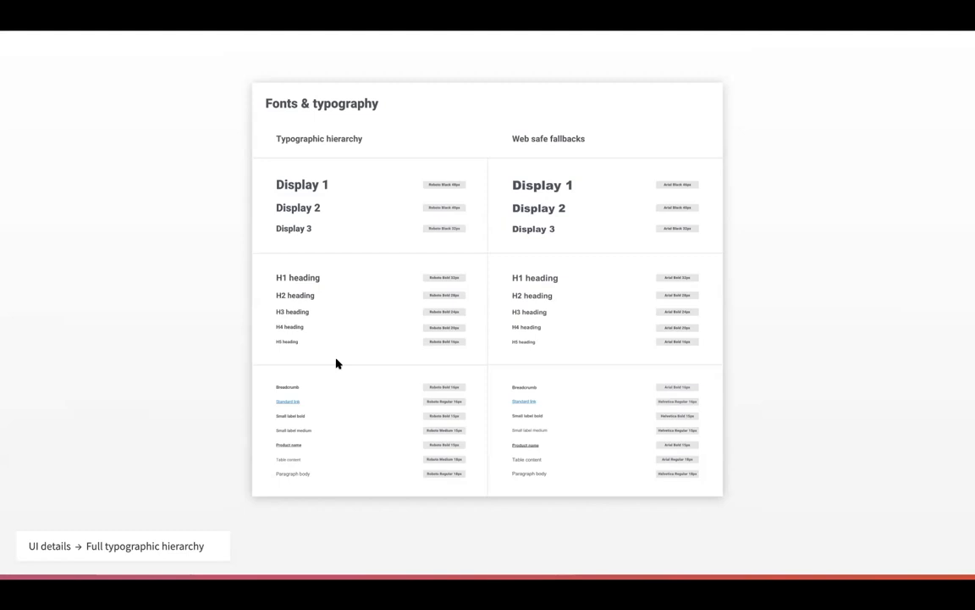
mouse_move(251, 508)
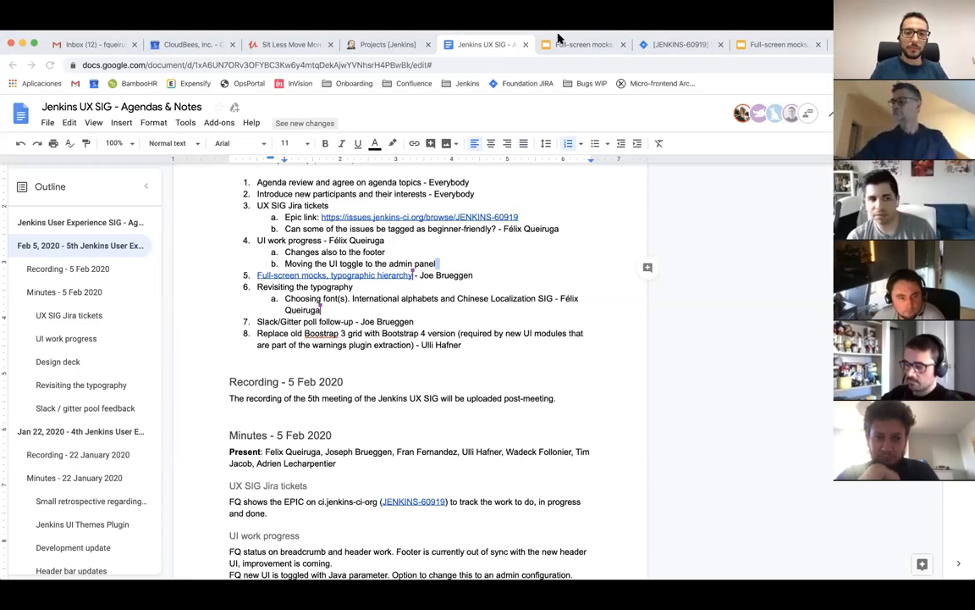
mouse_move(568, 272)
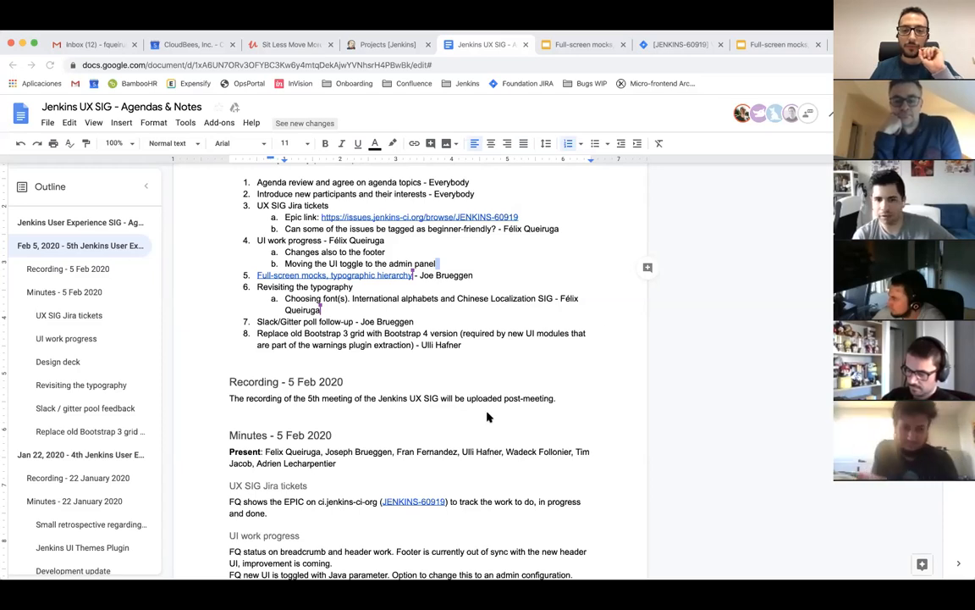
mouse_move(586, 417)
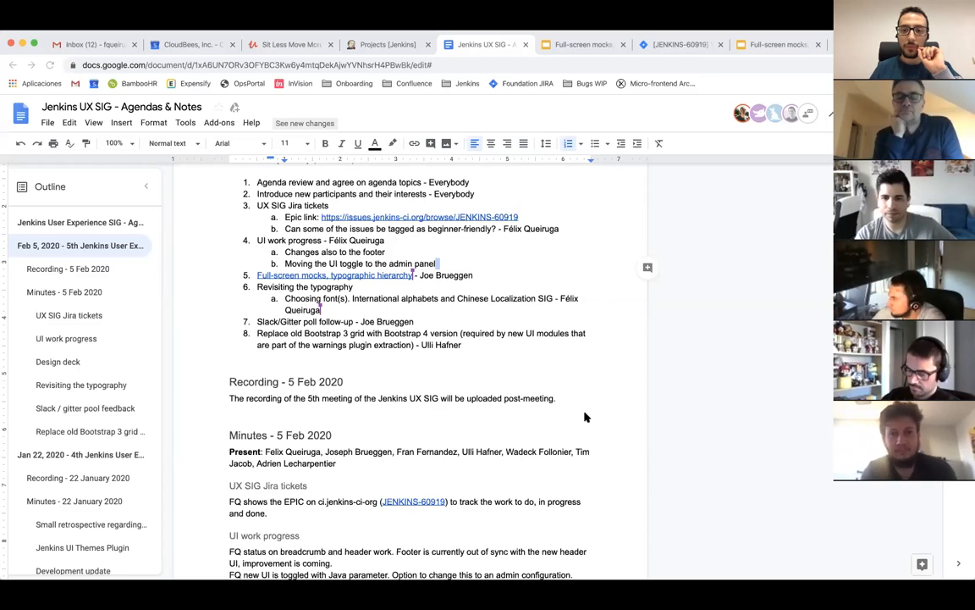
mouse_move(590, 418)
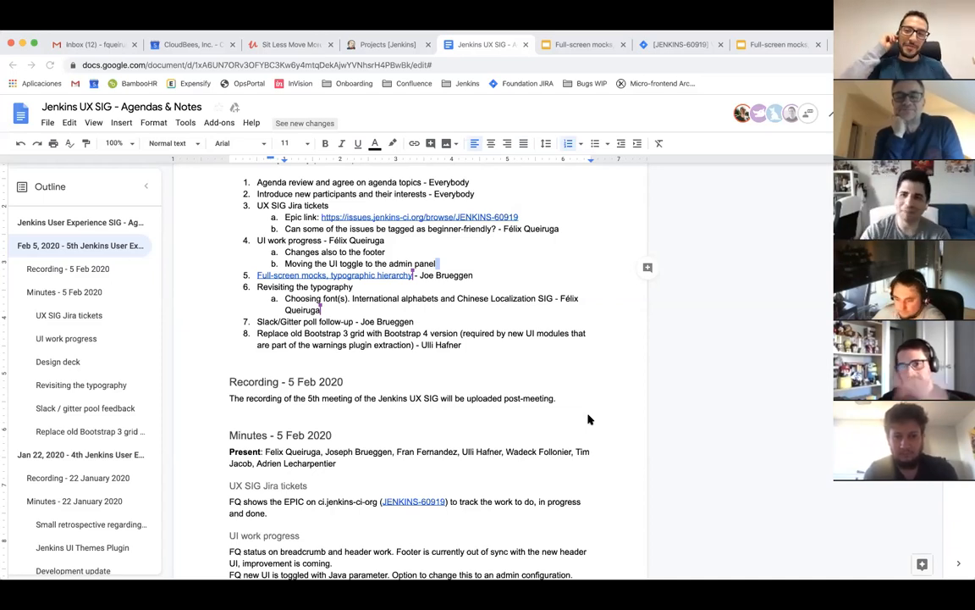
mouse_move(547, 424)
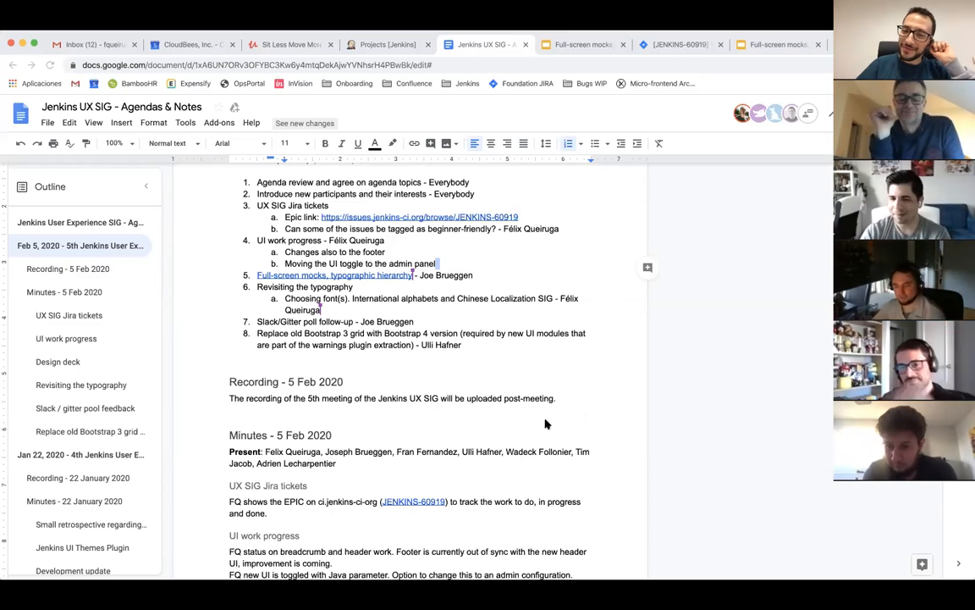
mouse_move(611, 406)
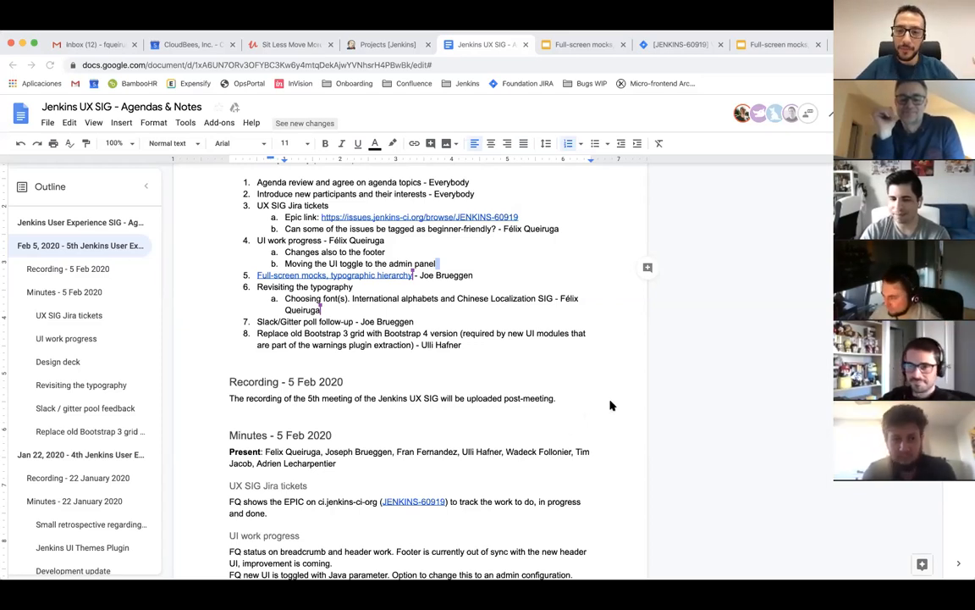